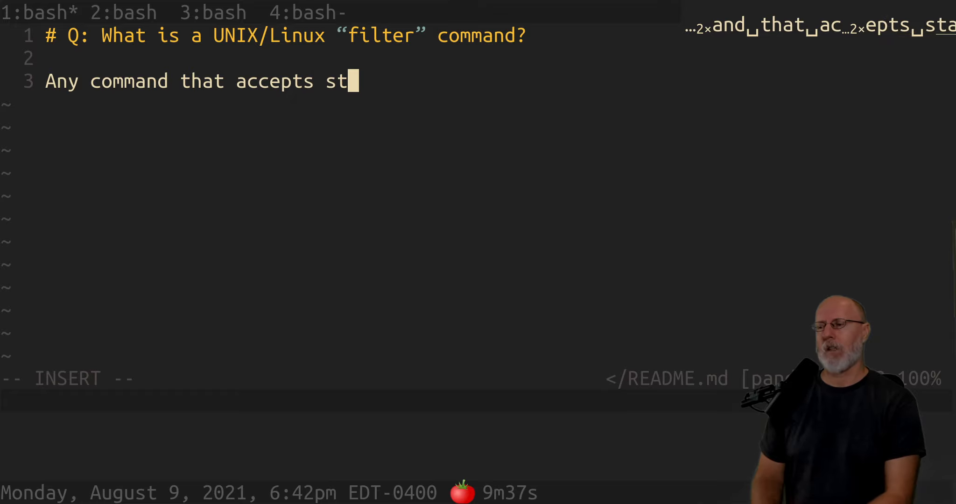
- Type the definition: commands that transform or "filter" the incoming lines or buffer
{"action": "type", "text": "andard input."}
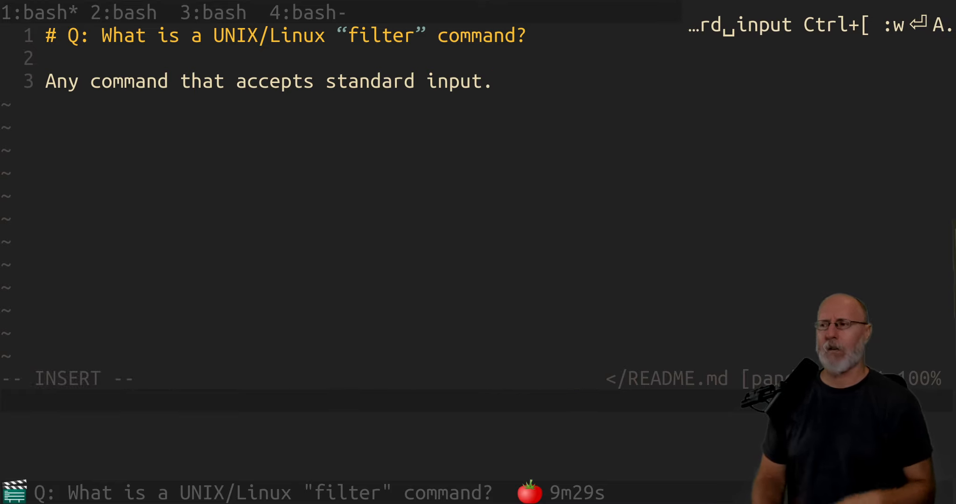
{"action": "key", "text": "BackSpace"}
{"action": "type", "text": " with the e"}
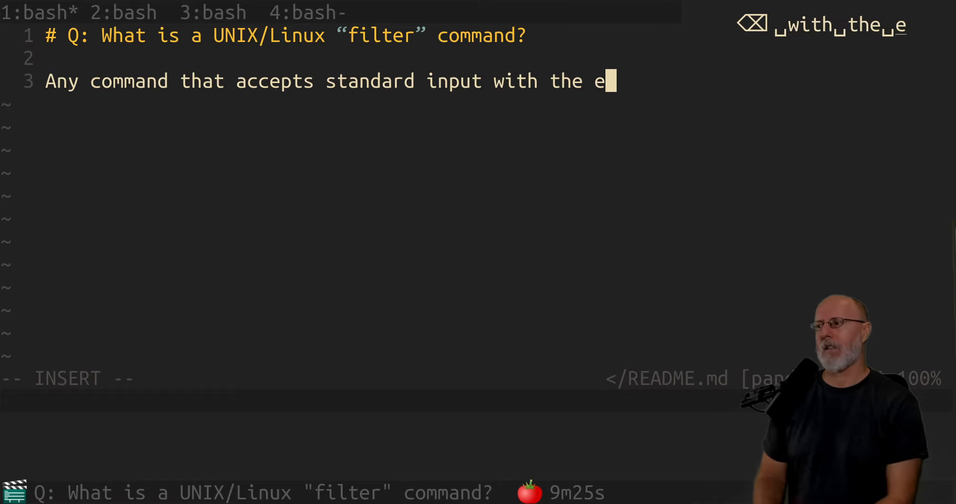
{"action": "type", "text": "intent to"}
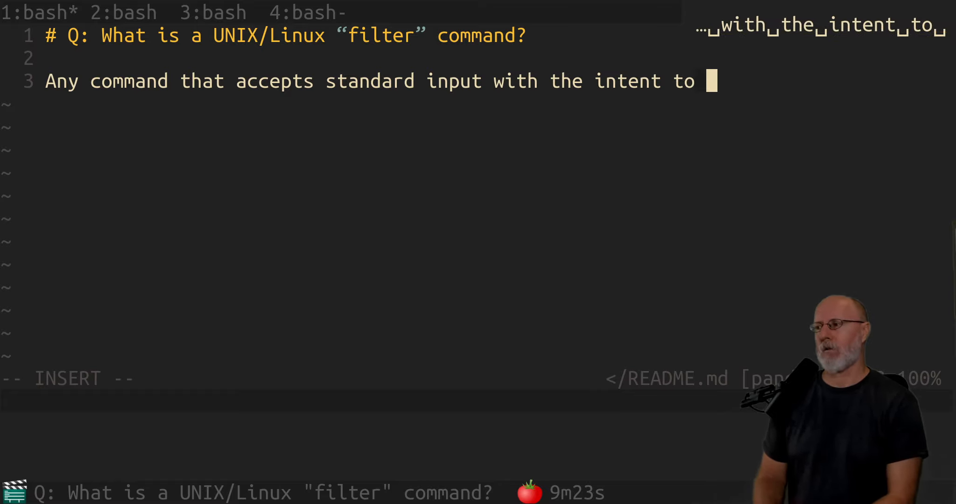
{"action": "type", "text": "transform or"}
{"action": "type", "text": "fi"}
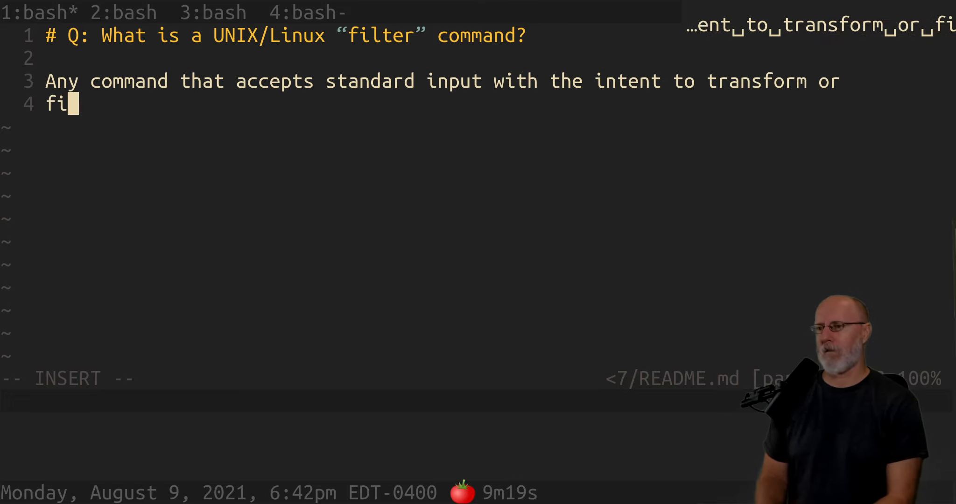
{"action": "type", "text": "lter\" th"}
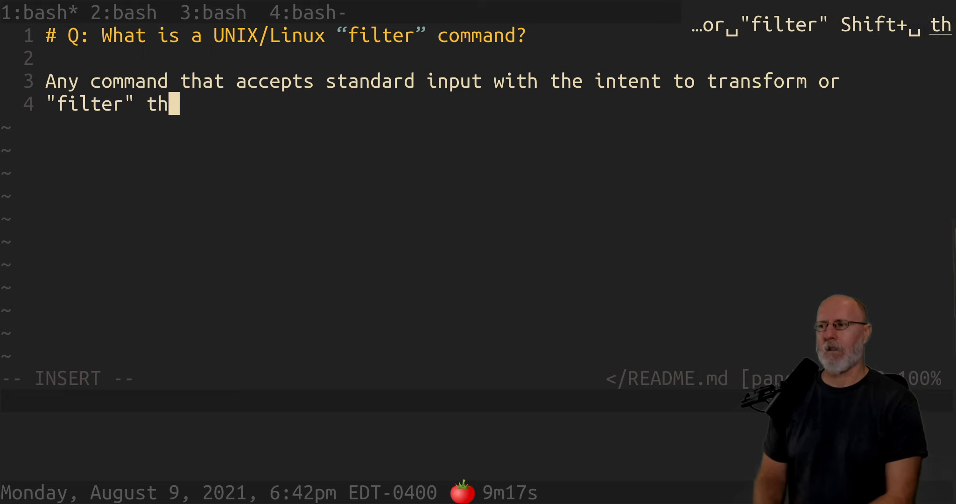
{"action": "type", "text": "e incom"}
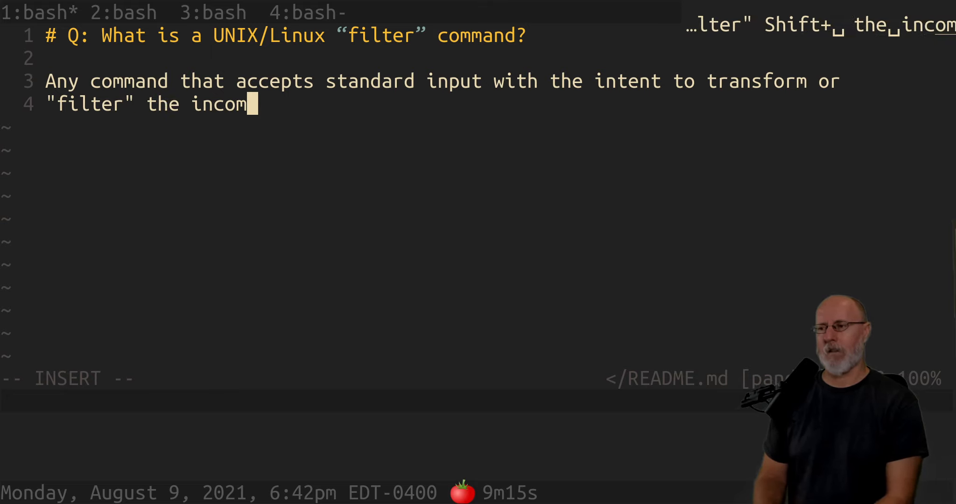
{"action": "type", "text": "ing lines or"}
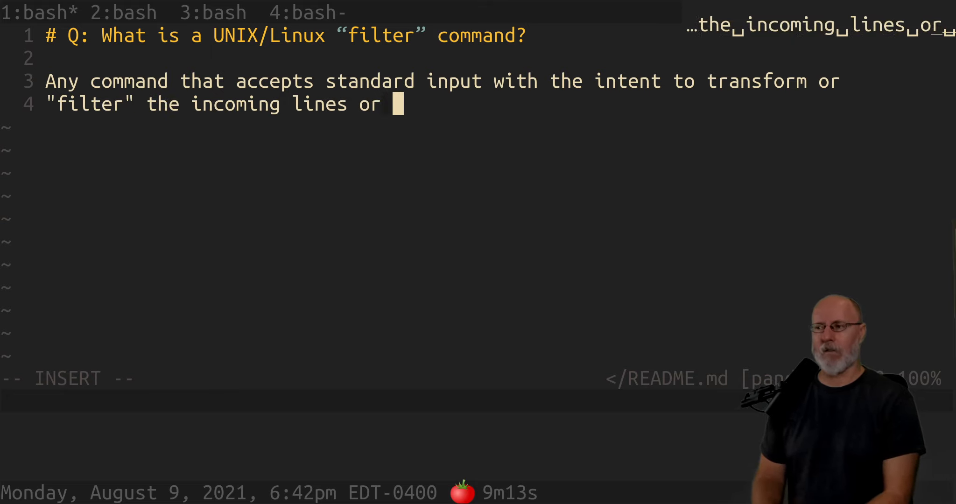
{"action": "type", "text": "buffer."}
{"action": "type", "text": "vi"}
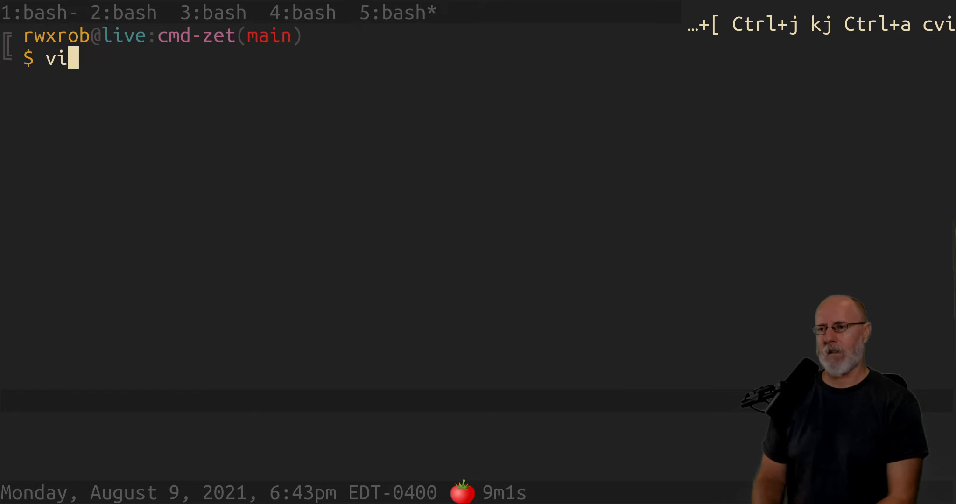
- Open the zet script in Vim in a new tmux window to find _filter()
{"action": "type", "text": "z"}
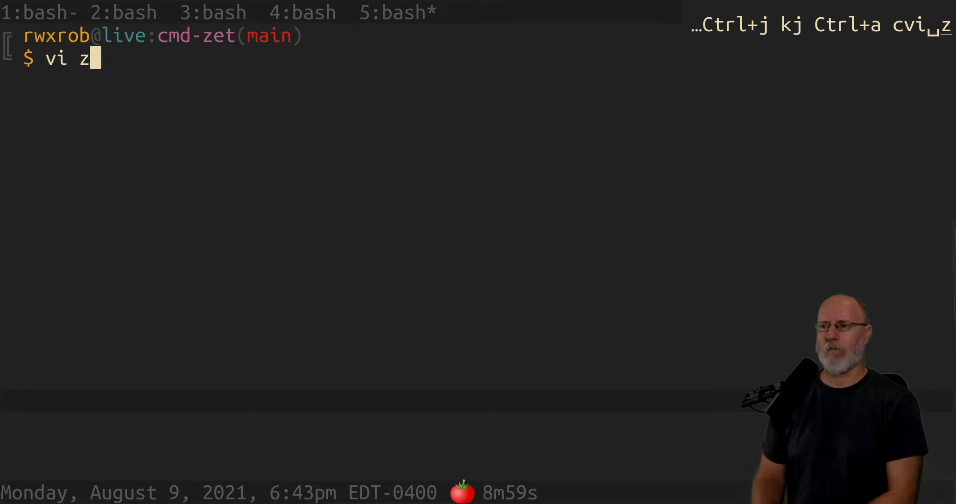
{"action": "key", "text": "Return"}
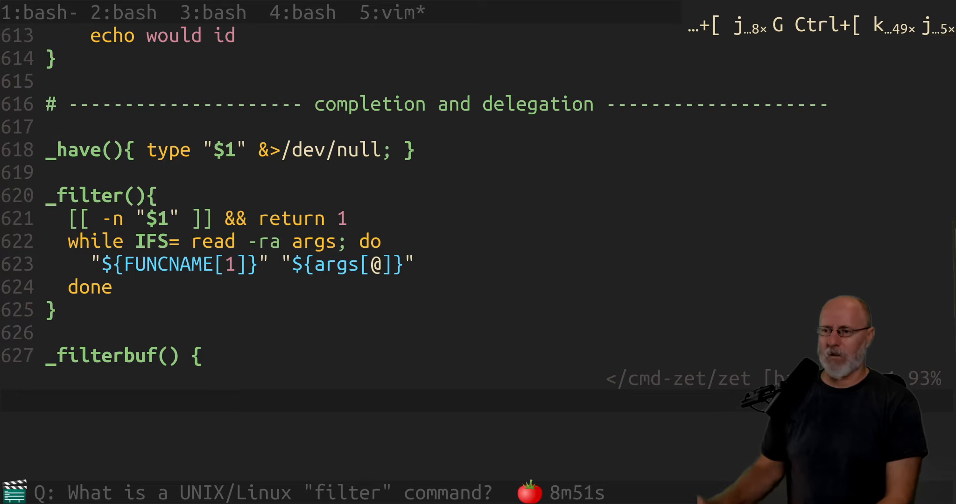
{"action": "type", "text": ":set"}
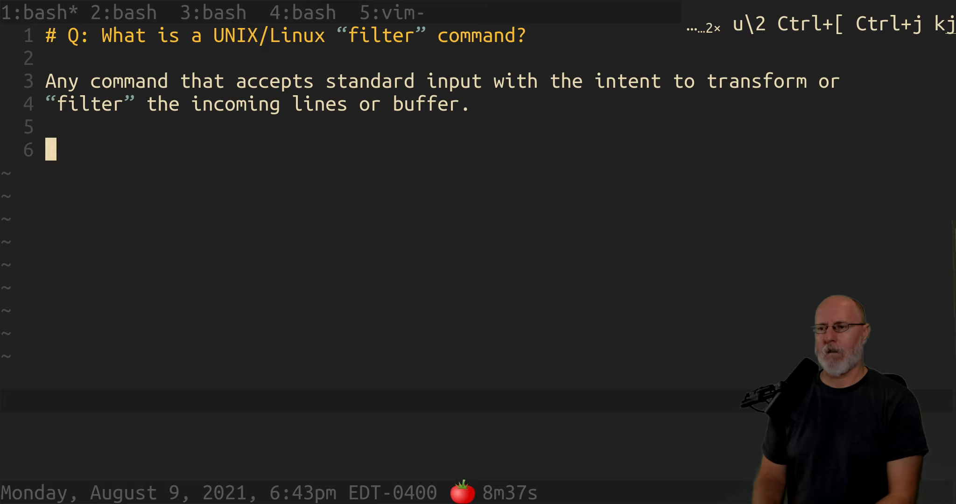
- Below the definition, start a ```bash fence and paste the yanked _filter() function
{"action": "type", "text": "```bash"}
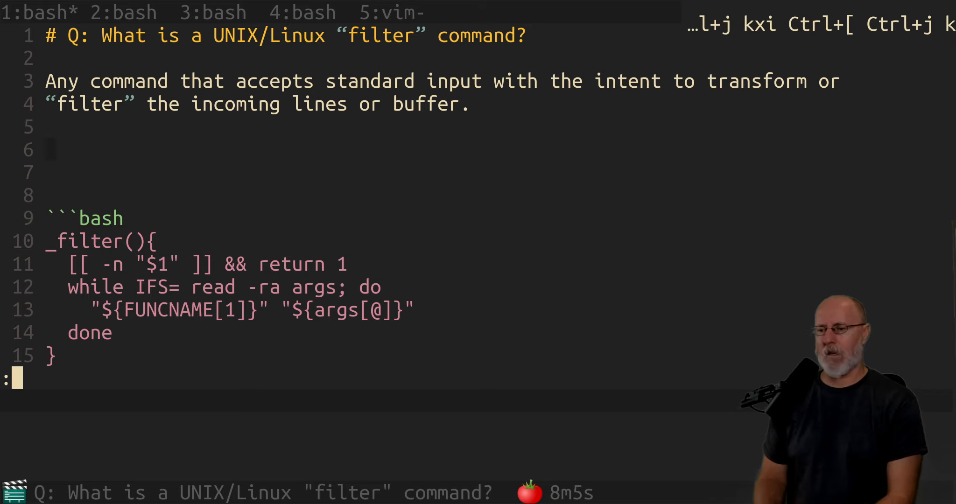
- Read the while-read #!/bin/sh script from /tmp into a ```sh block above _filter
{"action": "type", "text": "r /tmp"}
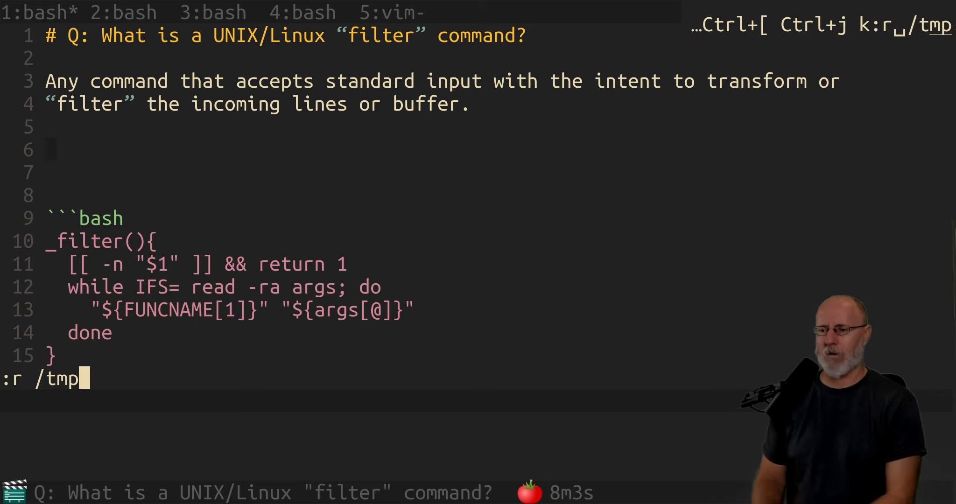
{"action": "key", "text": "Enter"}
{"action": "type", "text": "```"}
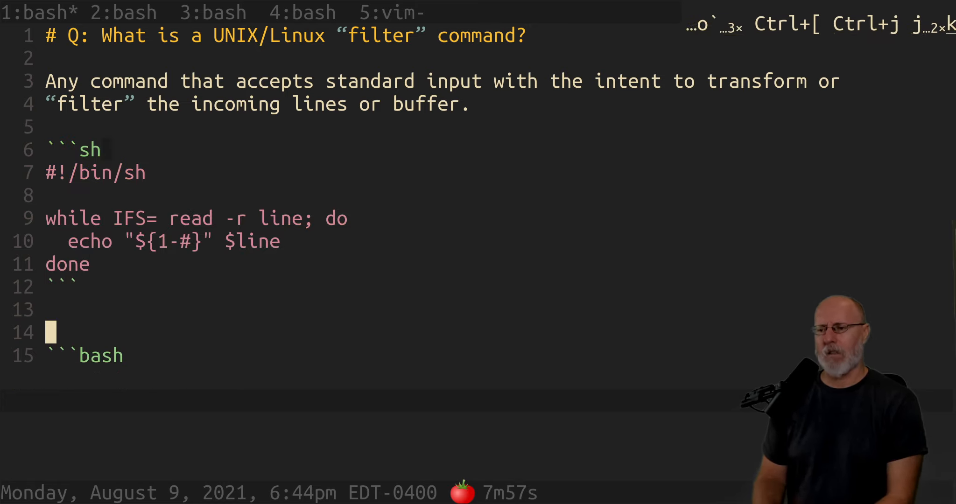
{"action": "type", "text": "_filter(){"}
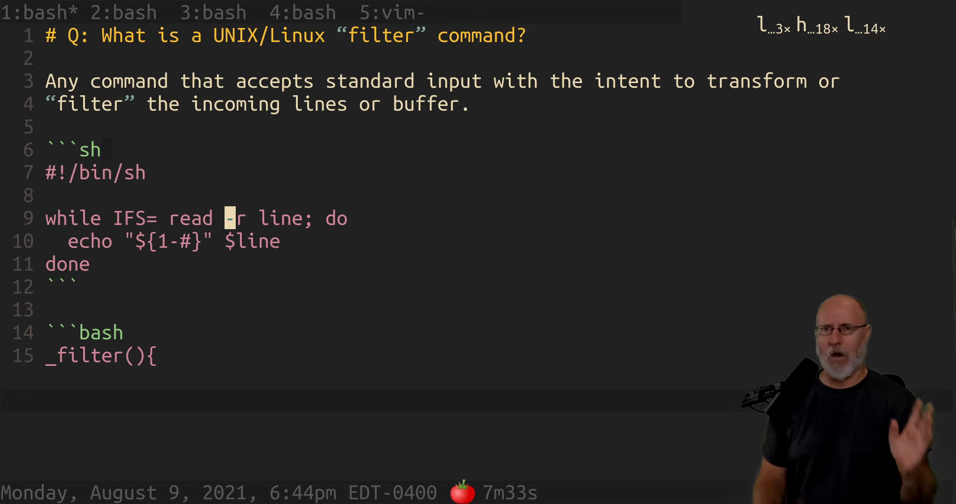
{"action": "key", "text": "j"}
{"action": "type", "text": ":.,.+1!"}
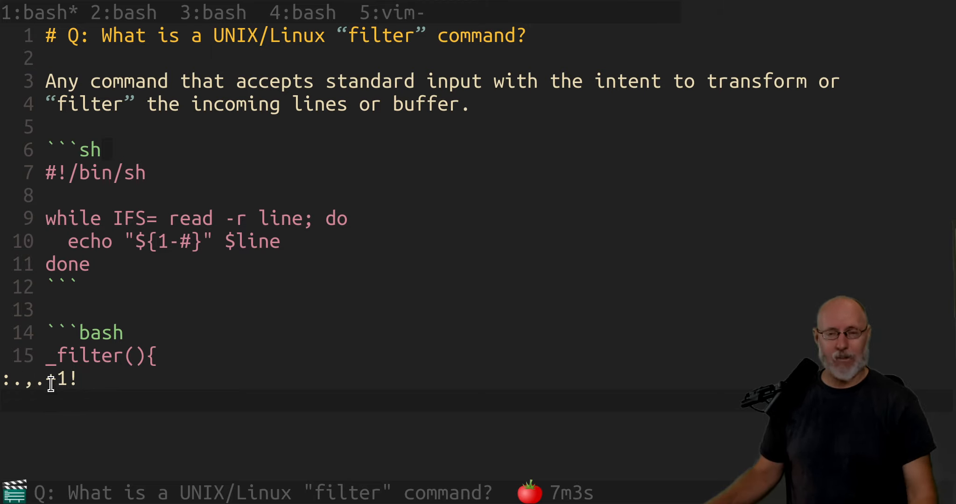
- Pipe the definition lines through /tmp/foo with :.,.+1!/tmp/foo, then undo the changes
{"action": "type", "text": "+"}
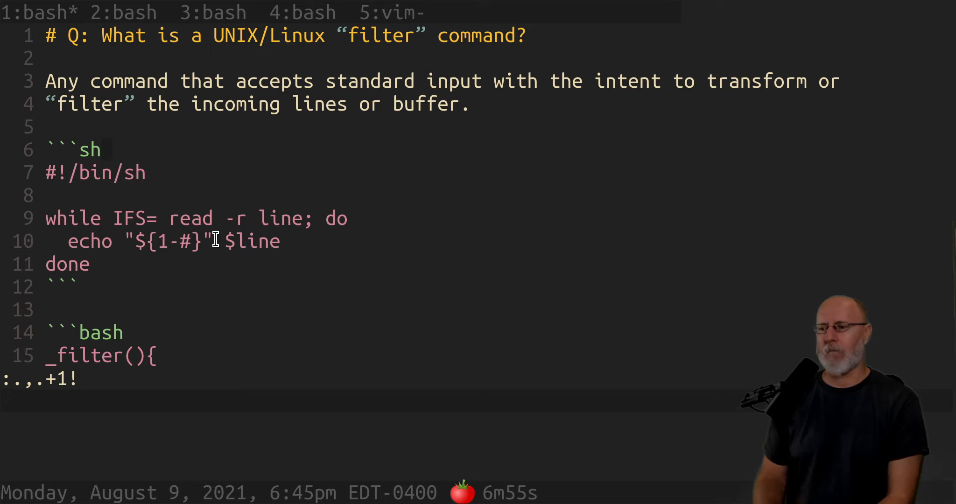
{"action": "type", "text": "cmt"}
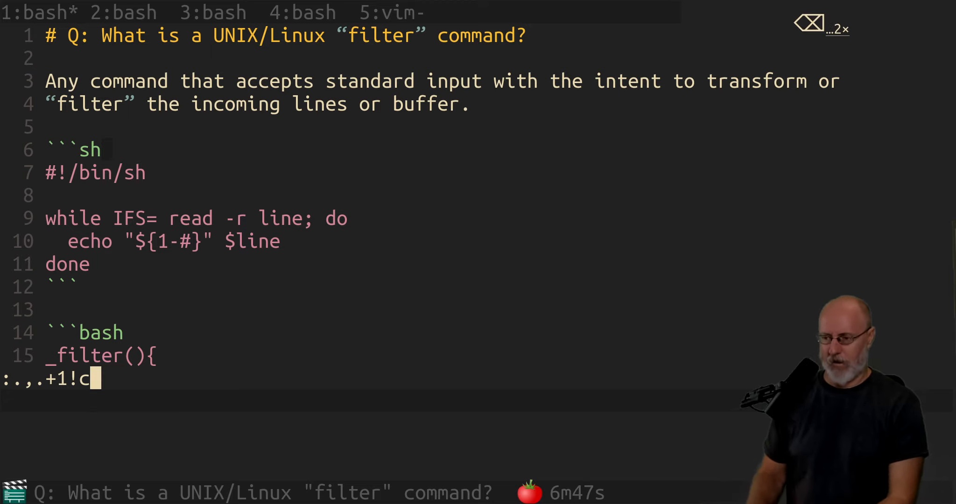
{"action": "type", "text": "/tmp/foo"}
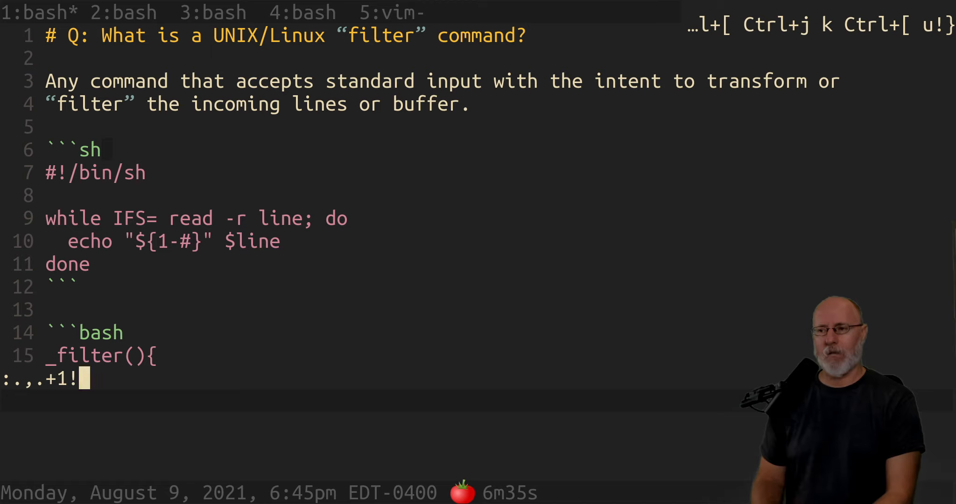
{"action": "type", "text": "/tmp/foo '"}
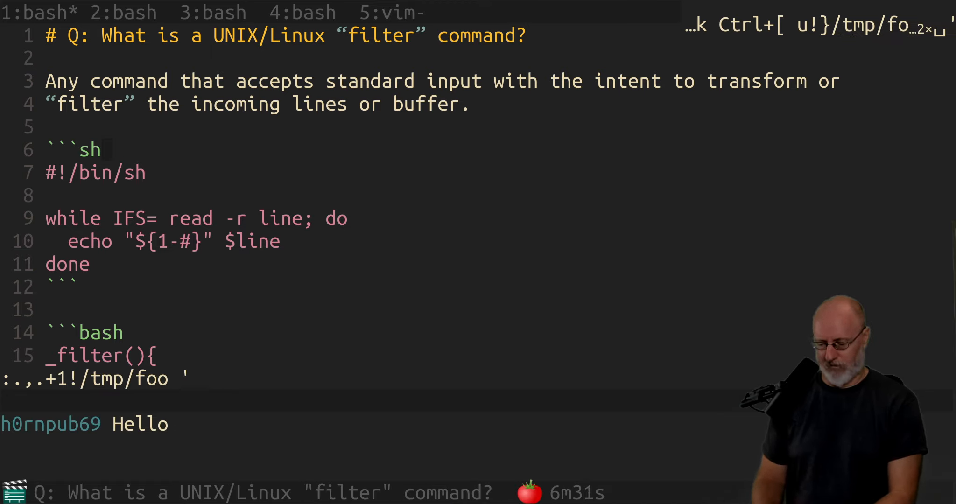
{"action": "type", "text": "//"}
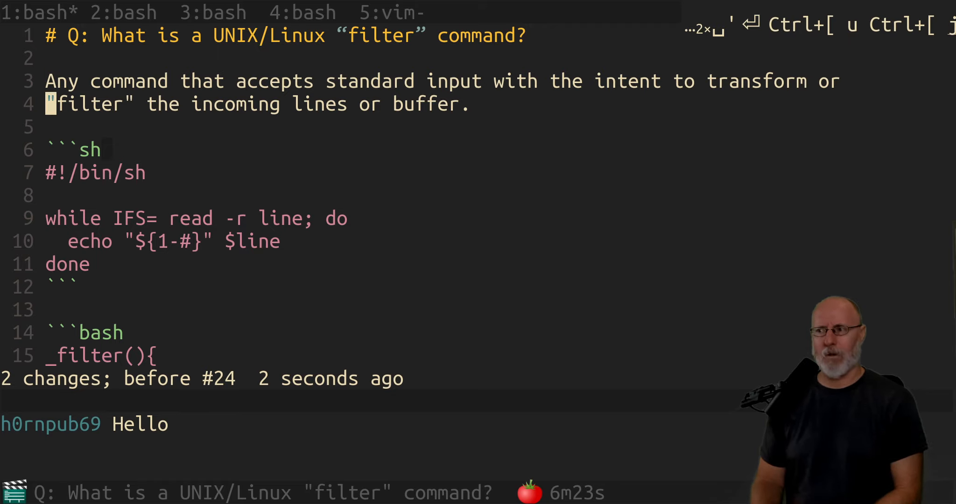
- Add 'Learning to use filters properly is part of mastering UNIX/Linux and the UNIX philosophy.'
{"action": "type", "text": "Lear"}
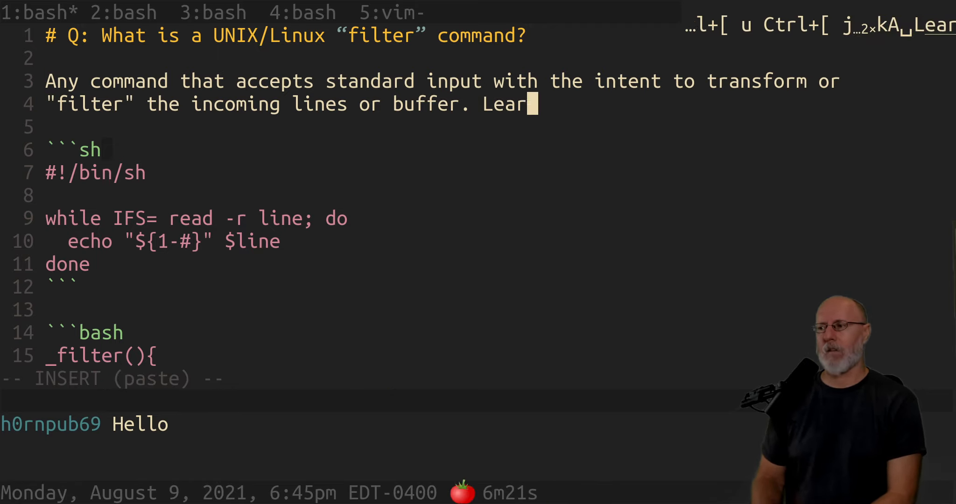
{"action": "type", "text": "ning to"}
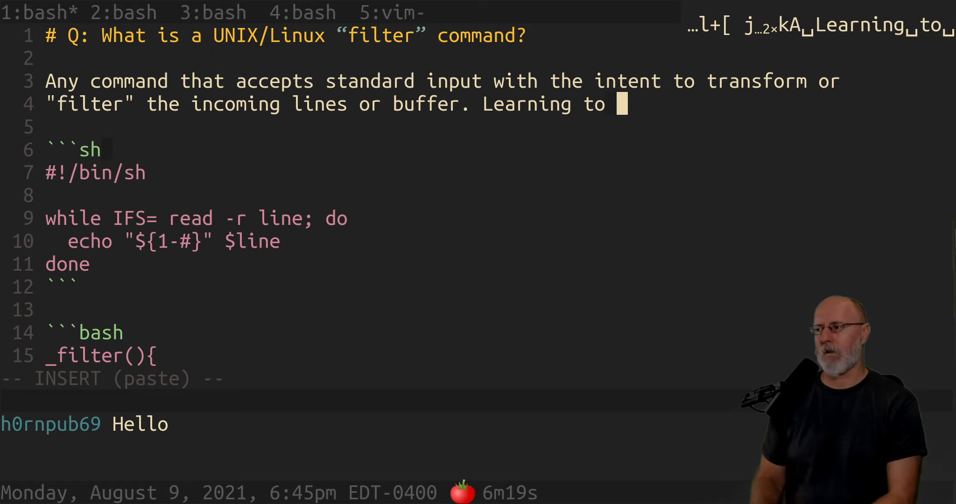
{"action": "type", "text": "use filters"}
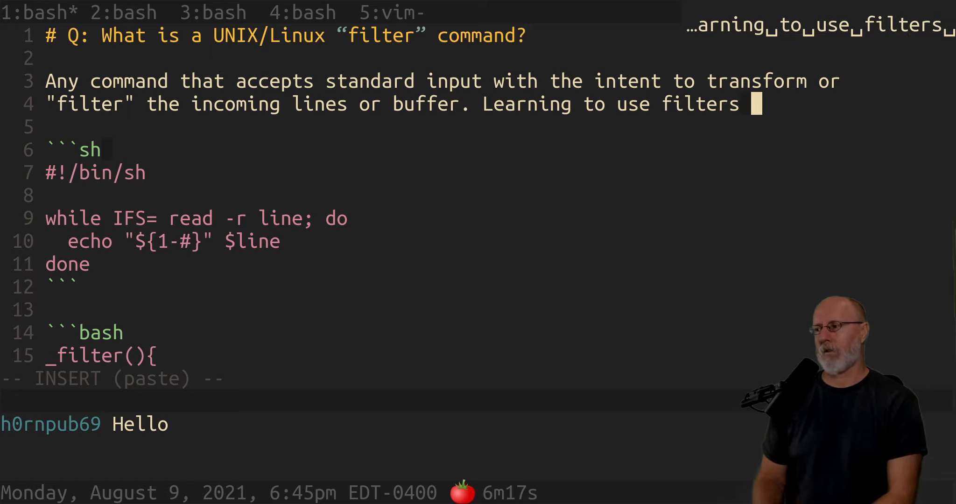
{"action": "type", "text": "properly is a critical"}
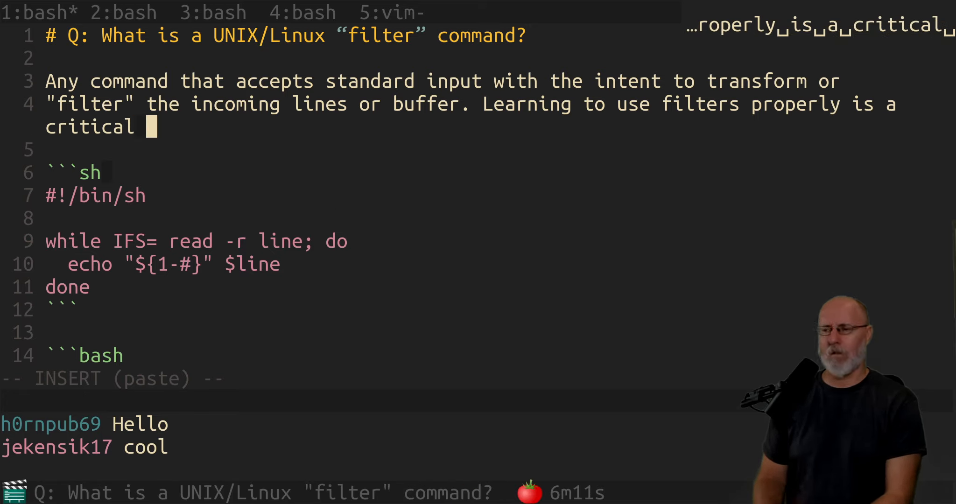
{"action": "type", "text": "part of masteri"}
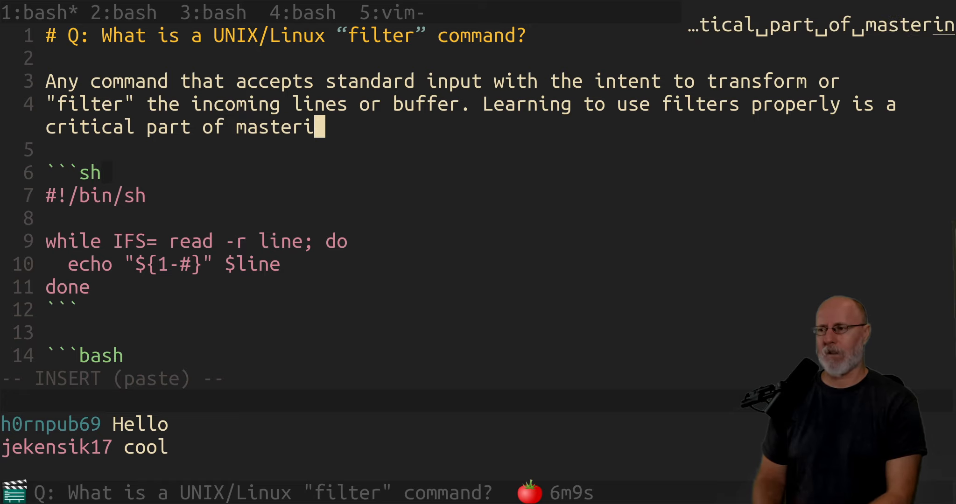
{"action": "type", "text": "ng UNIX/Linux"}
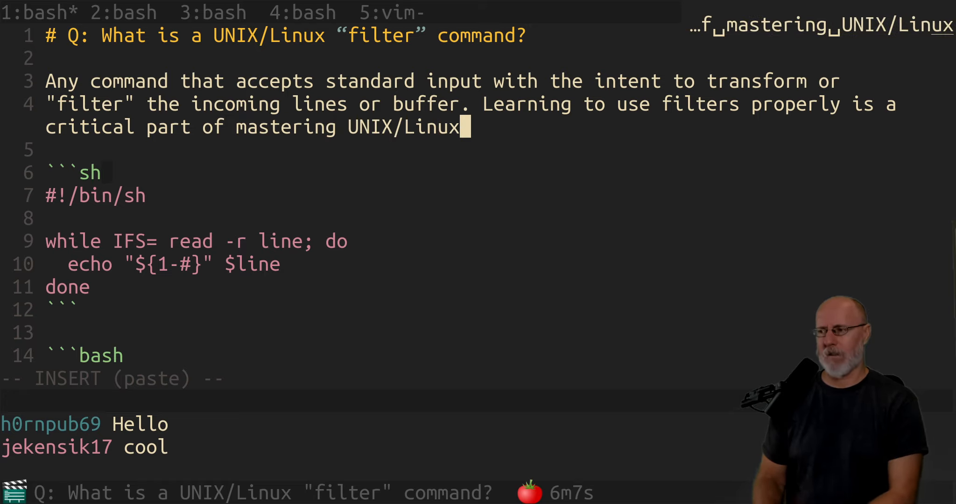
{"action": "type", "text": "and the"}
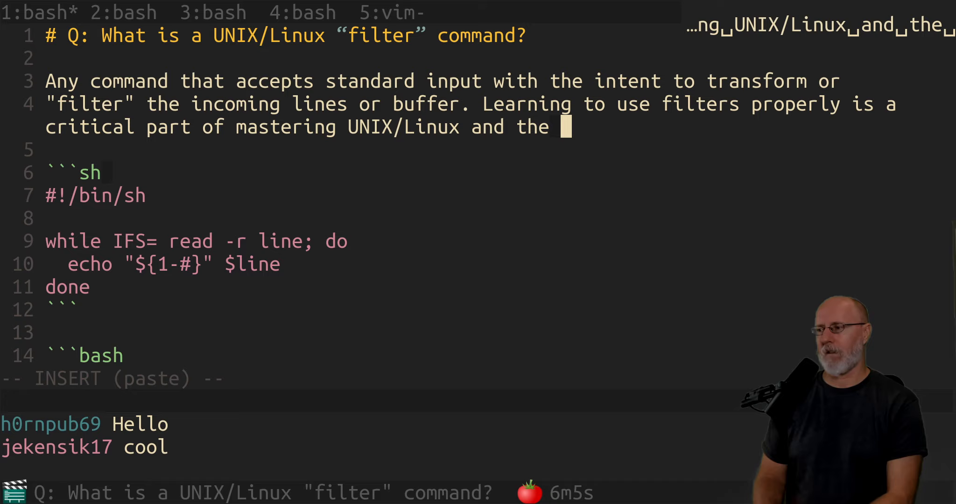
{"action": "type", "text": "UNIX ph"}
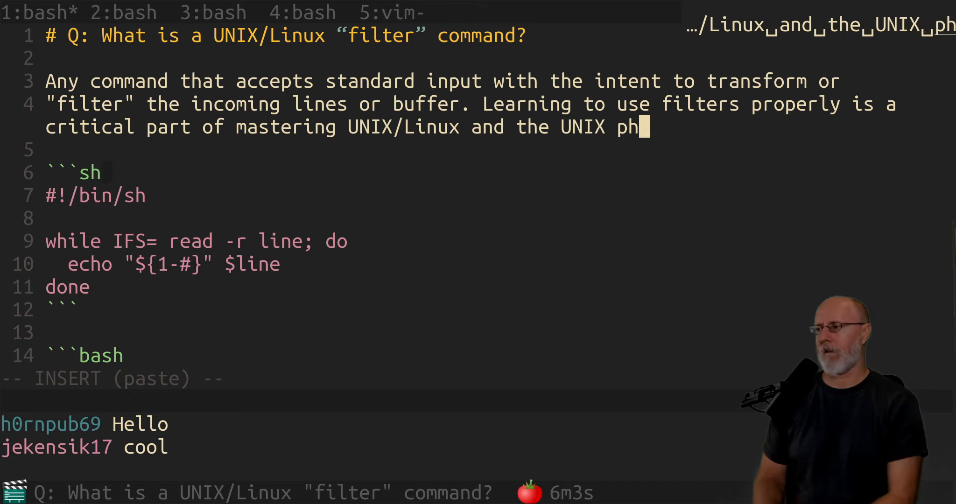
{"action": "type", "text": "ilosophy specificall"}
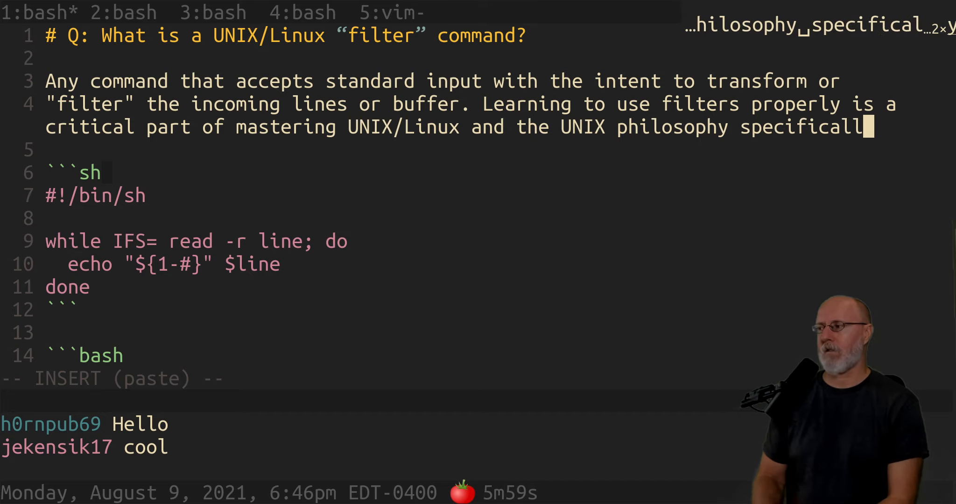
{"action": "key", "text": "Escape"}
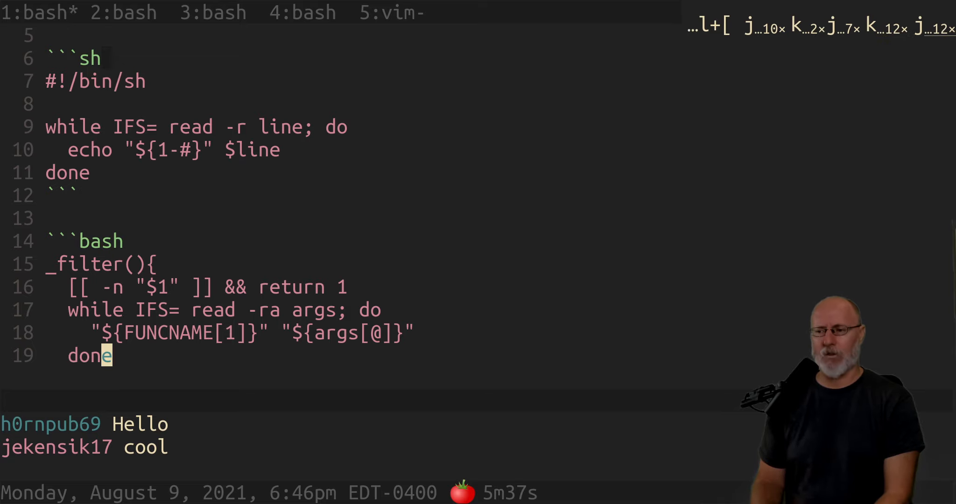
- Finish _filter with "${FUNCNAME[1]}" "${args[@]}", add _filterbuf, and close the ``` fence
{"action": "scroll", "scroll_direction": "down", "scroll_amount": 3}
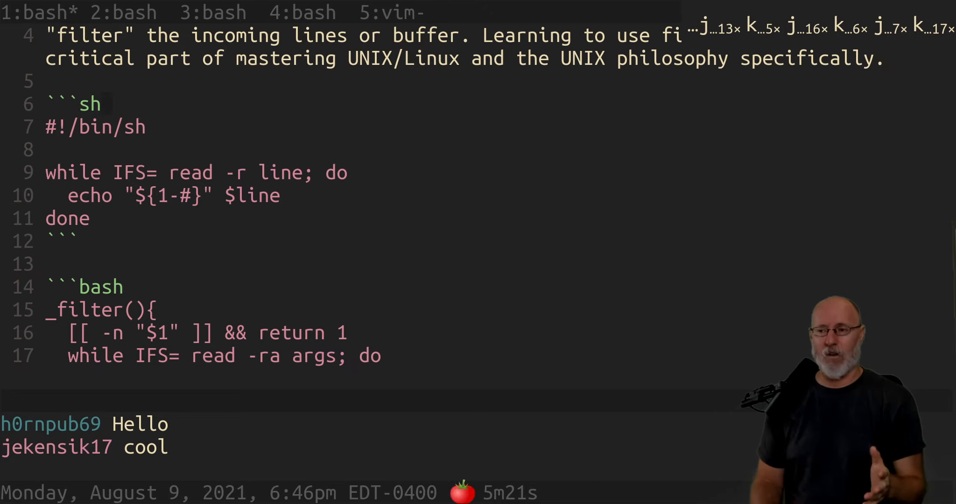
{"action": "type", "text": "\"${FUNCNAME[1]}\" \"${args[@]}\""}
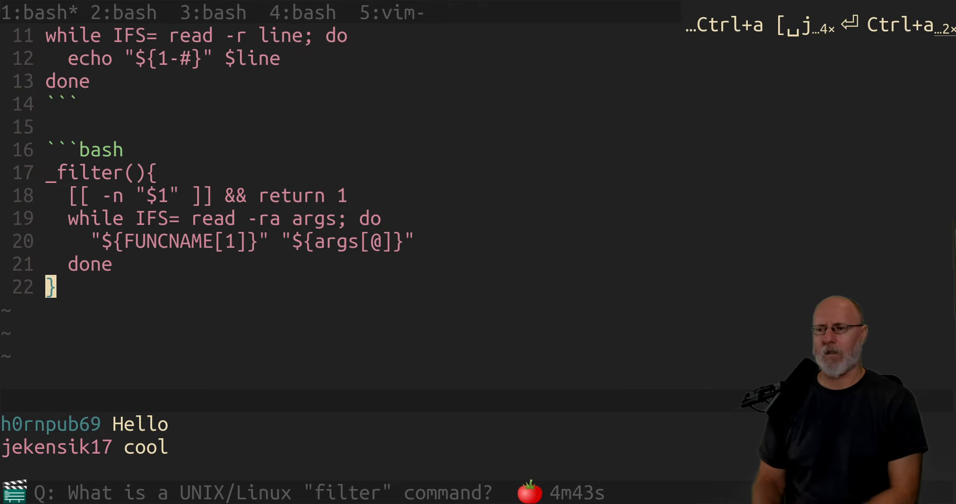
{"action": "key", "text": "o"}
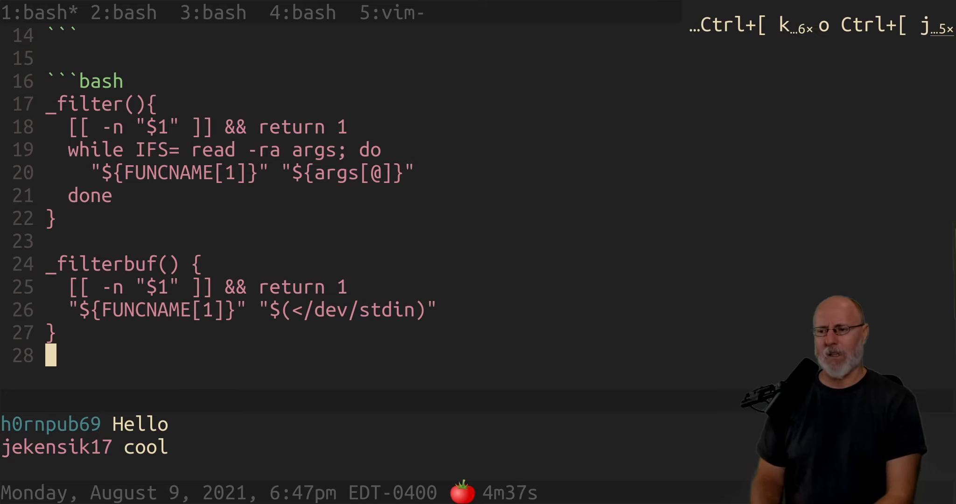
{"action": "type", "text": "```"}
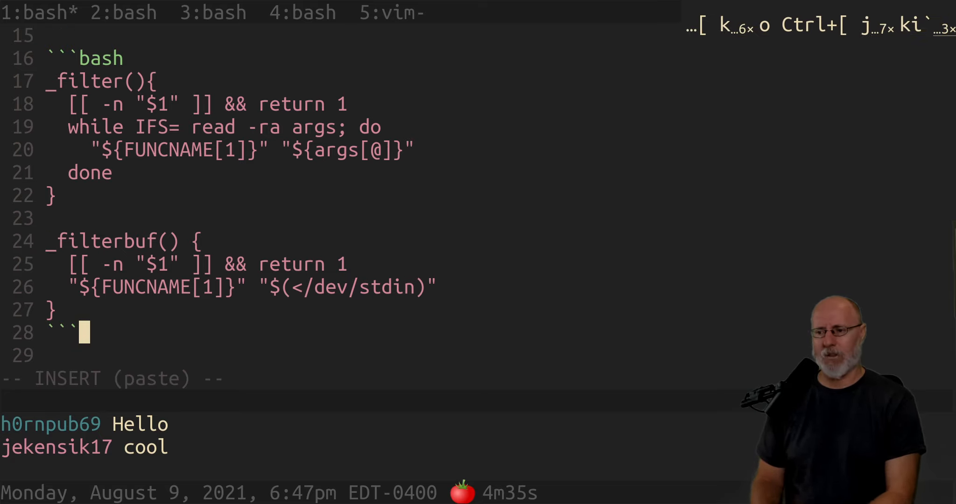
{"action": "key", "text": "Escape"}
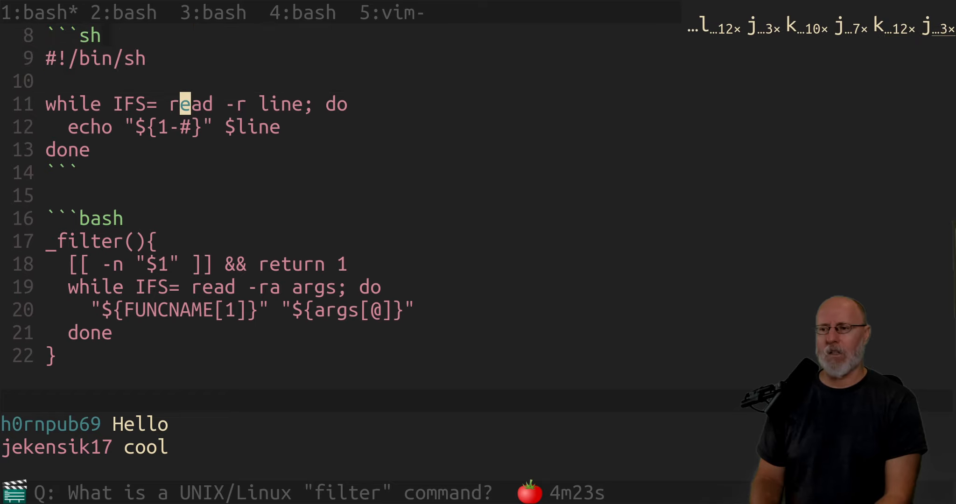
- Write myfunc calling _filter "$@" && return $?, then echo "${1-#}" $line, and save
{"action": "key", "text": "O"}
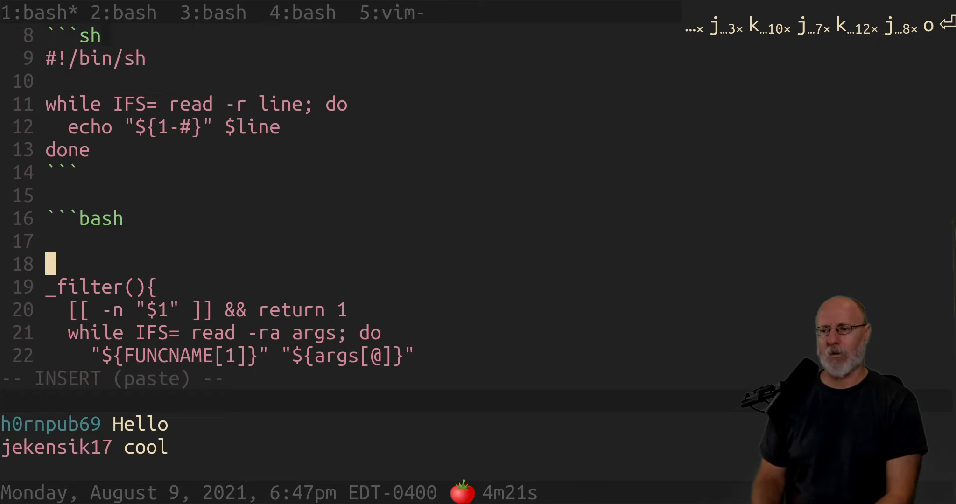
{"action": "type", "text": "myfunc() {"}
{"action": "type", "text": "}"}
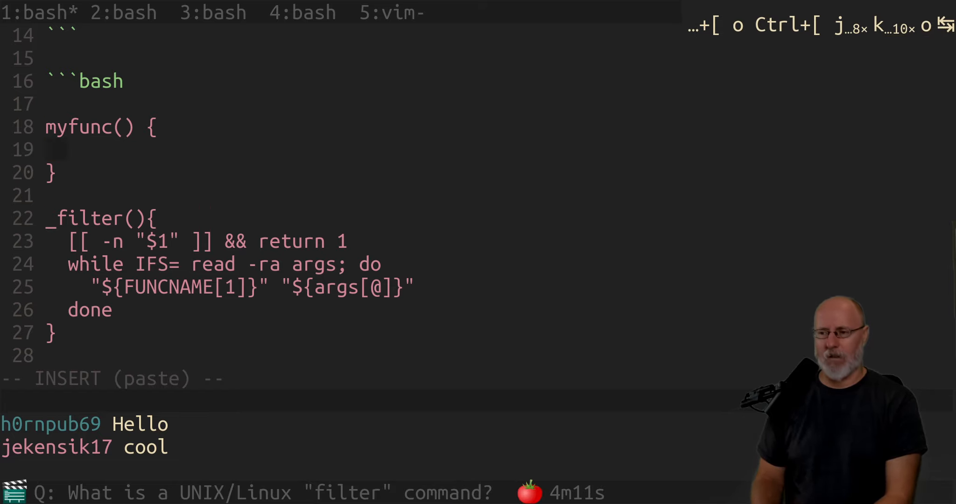
{"action": "type", "text": "_filter"}
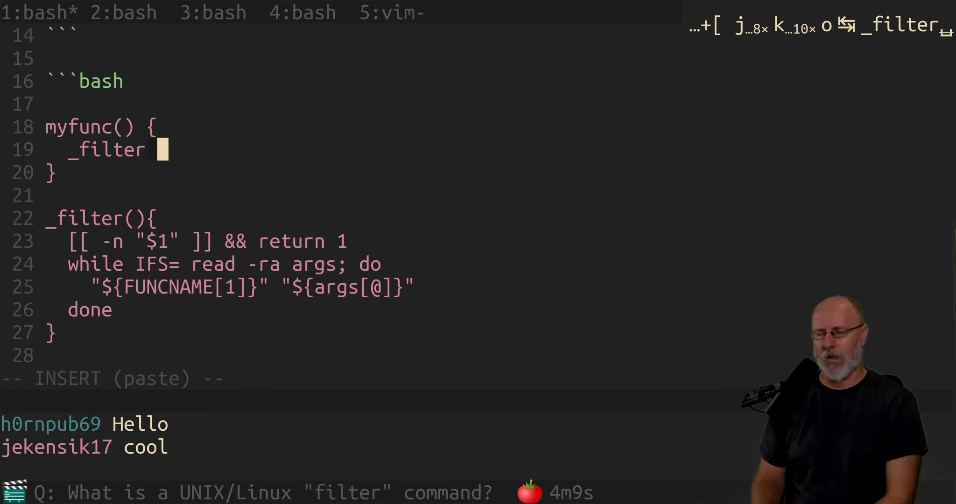
{"action": "type", "text": "\"\""}
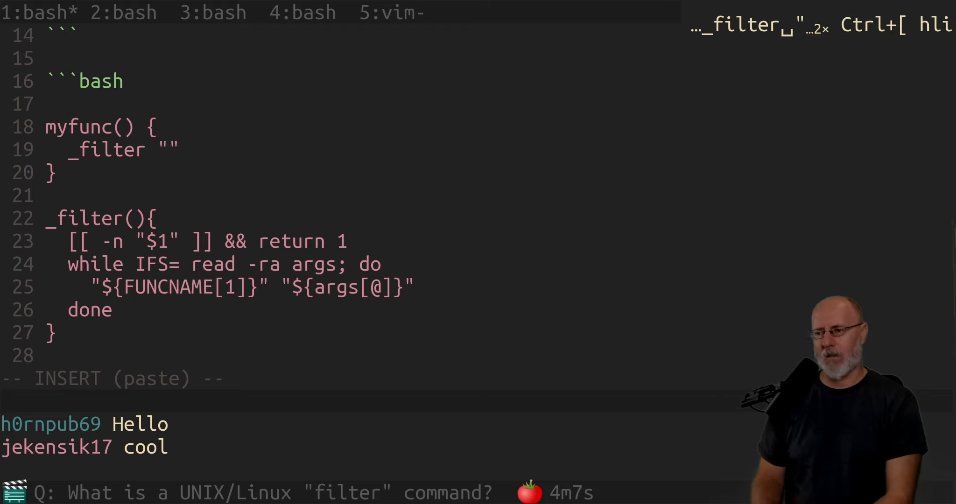
{"action": "type", "text": "$@"}
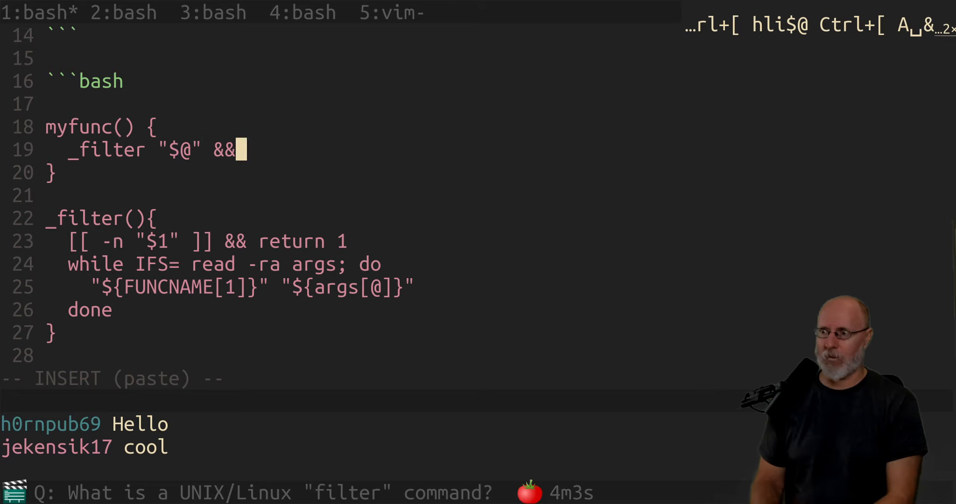
{"action": "type", "text": "return"}
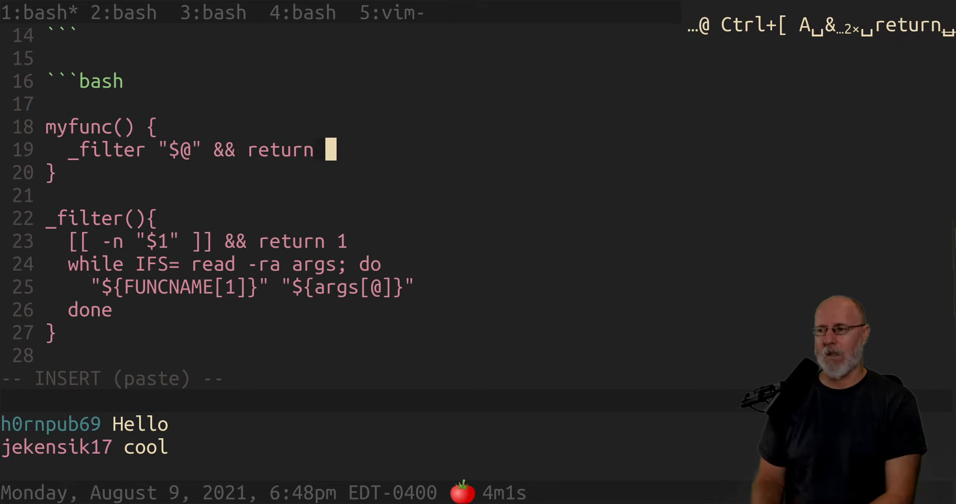
{"action": "type", "text": "$?"}
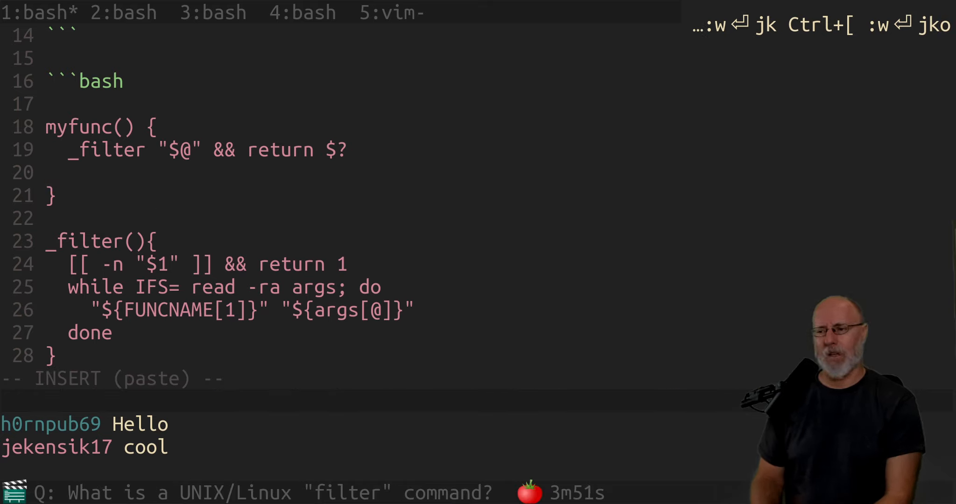
{"action": "type", "text": "jk"}
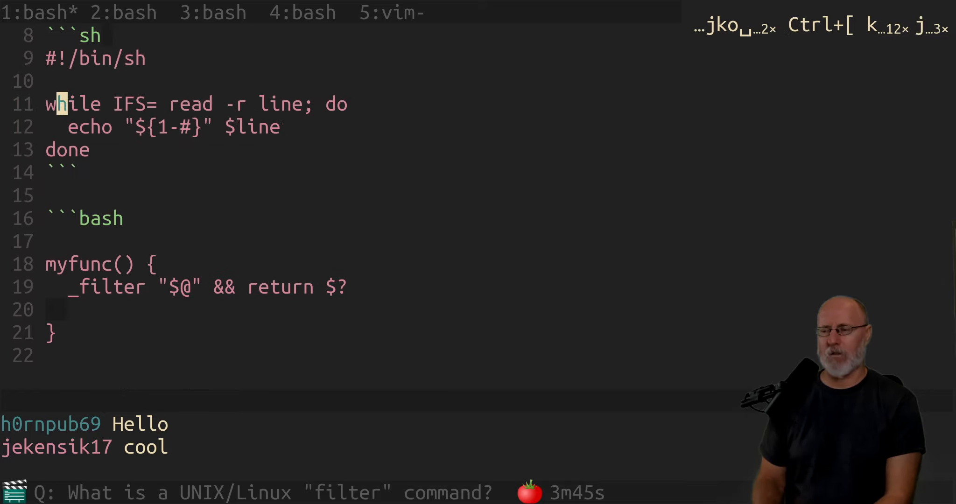
{"action": "key", "text": "j"}
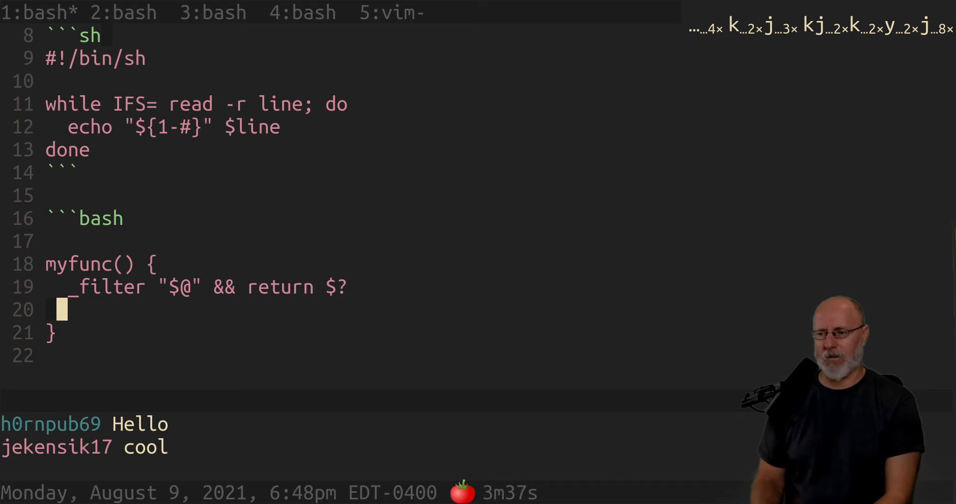
{"action": "type", "text": "echo \"${1-#}\" $line"}
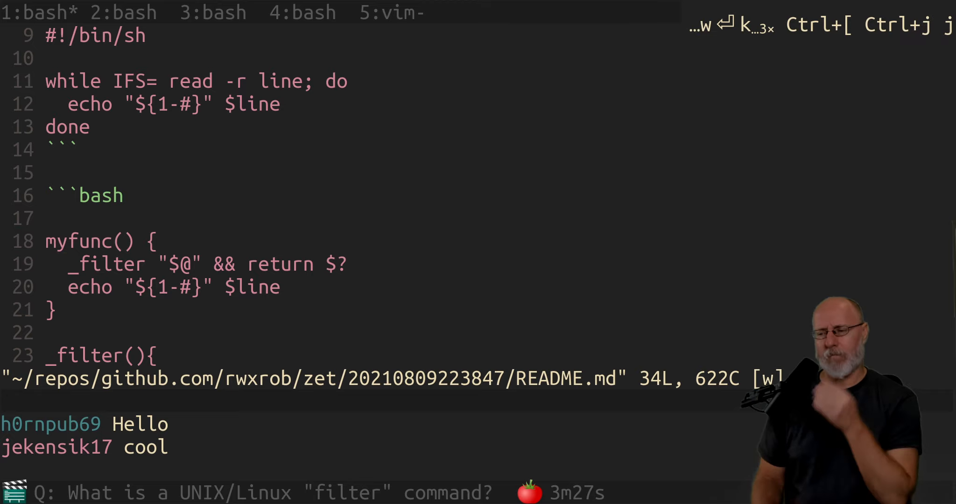
- Replace $line in myfunc's echo line with a quoted argument and save
{"action": "key", "text": "j"}
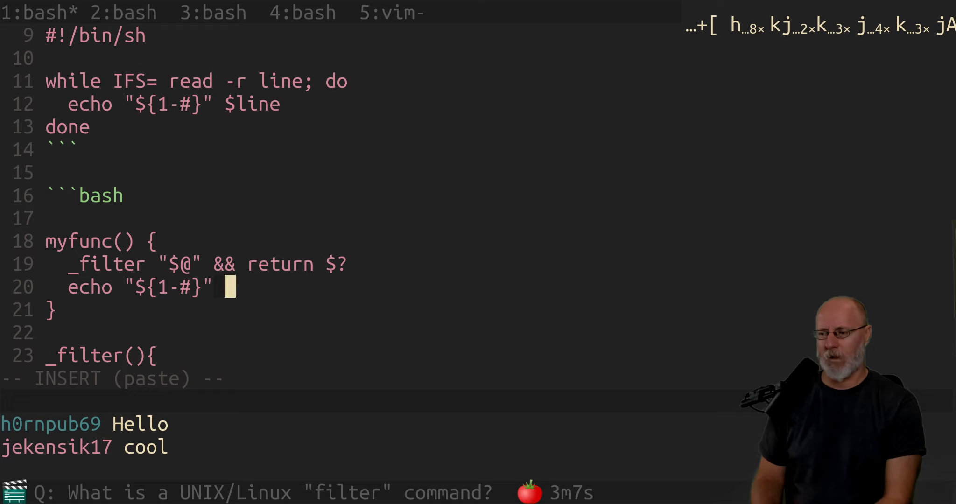
{"action": "type", "text": "\"\""}
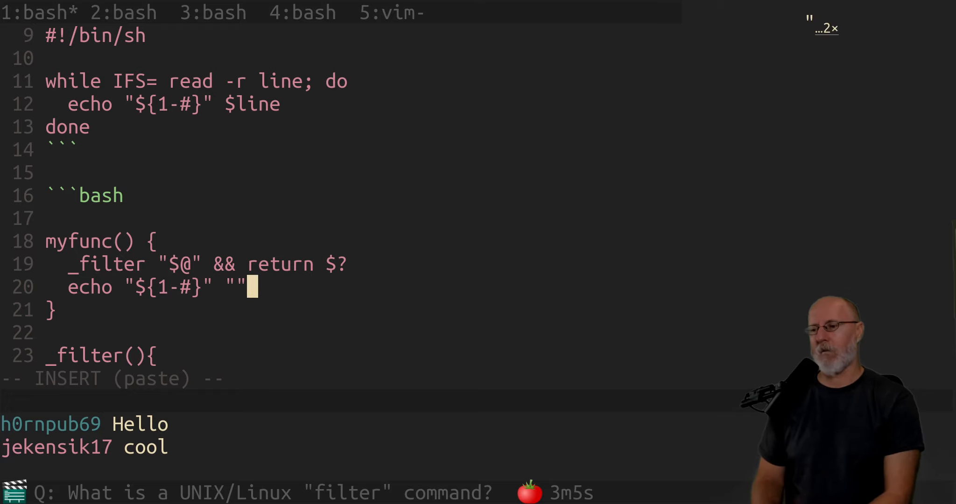
{"action": "type", "text": "$"}
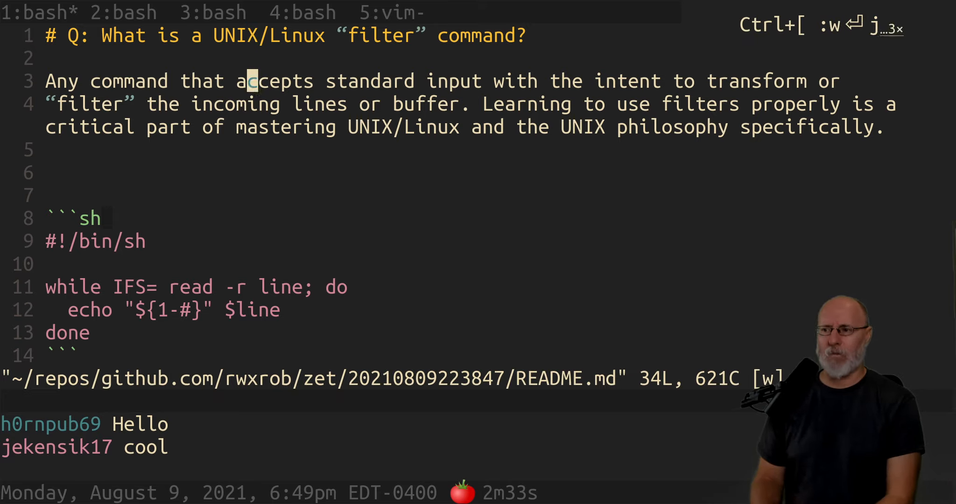
- On line 6, add that filters beat other plugin approaches because they attach easily into pipelines
{"action": "type", "text": "Fi"}
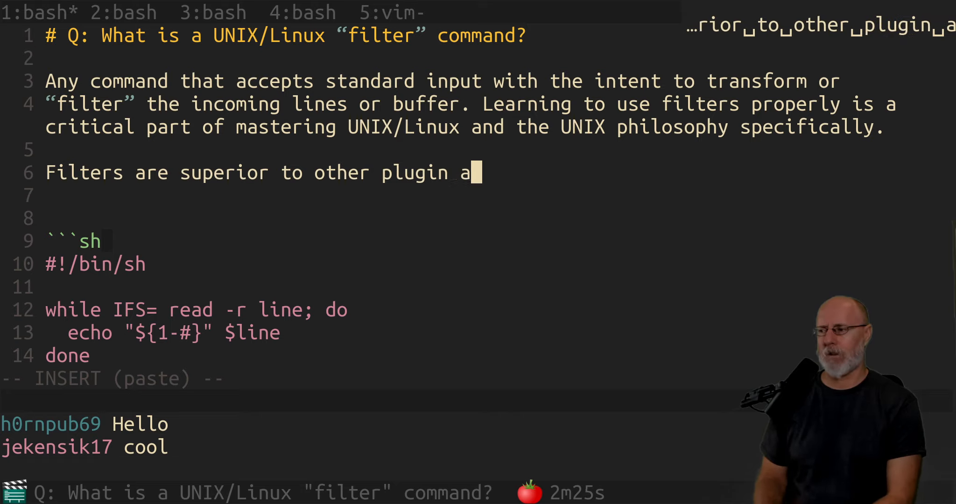
{"action": "type", "text": "pproaches"}
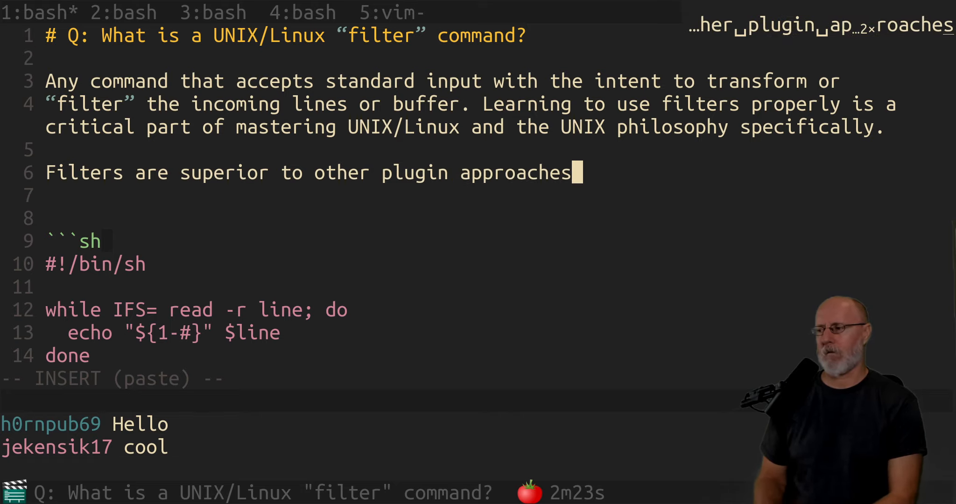
{"action": "type", "text": "because"}
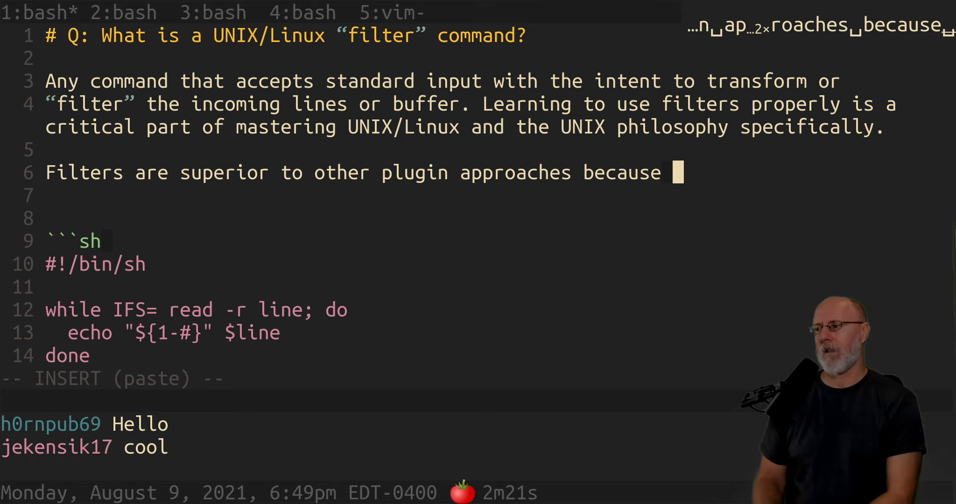
{"action": "type", "text": "they so eas"}
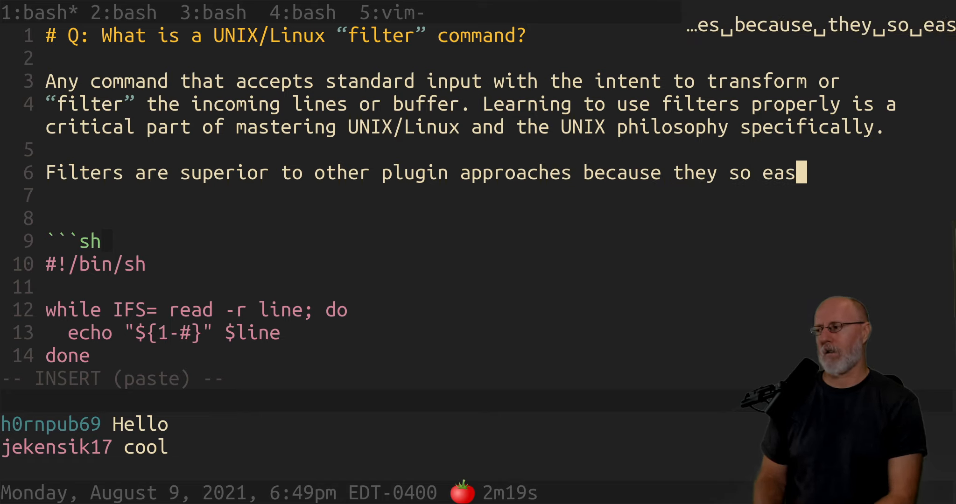
{"action": "type", "text": "ily attach together"}
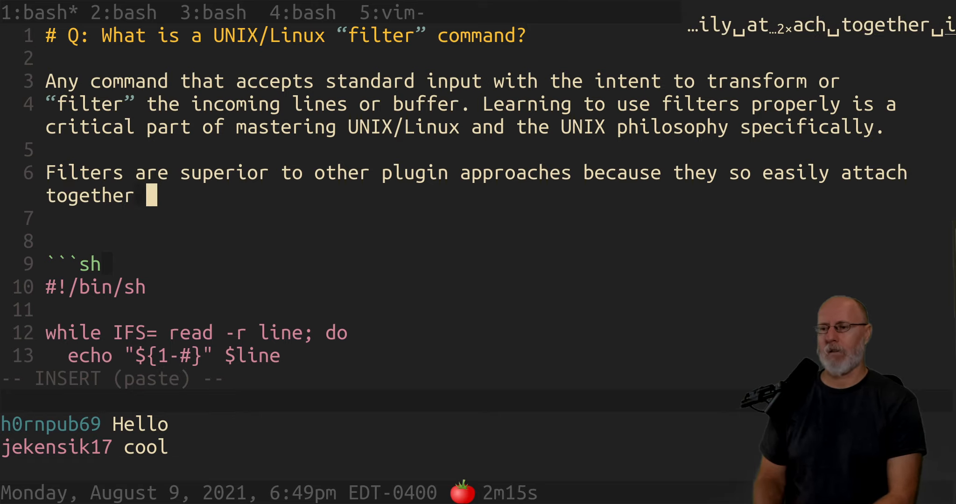
{"action": "type", "text": "into pip"}
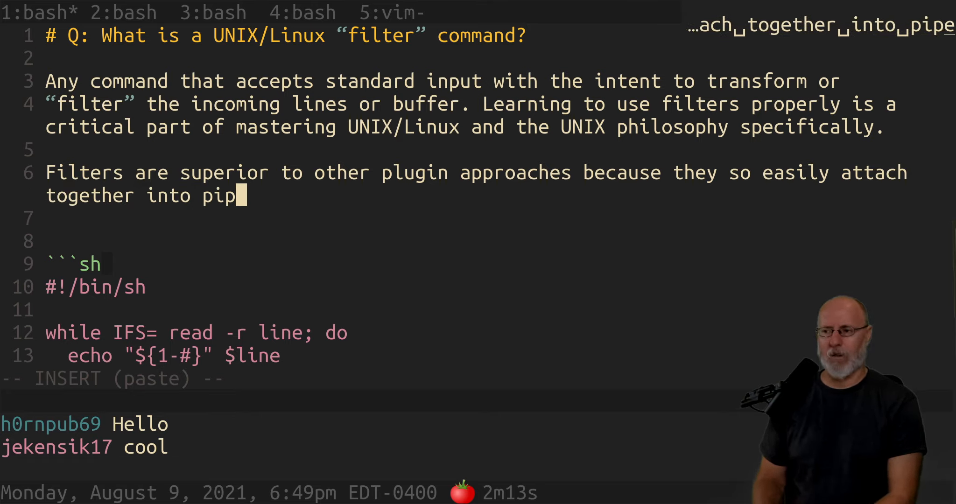
{"action": "type", "text": "elines"}
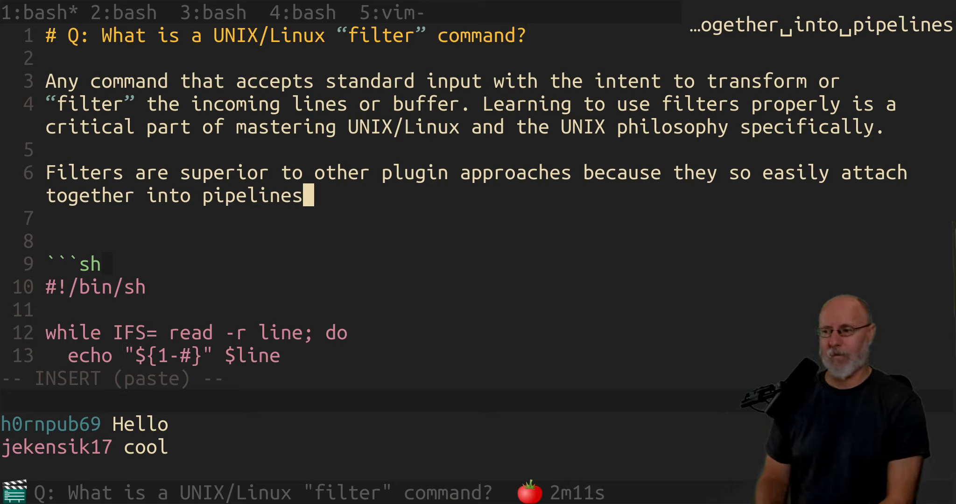
{"action": "type", "text": "."}
{"action": "type", "text": "echo -e"}
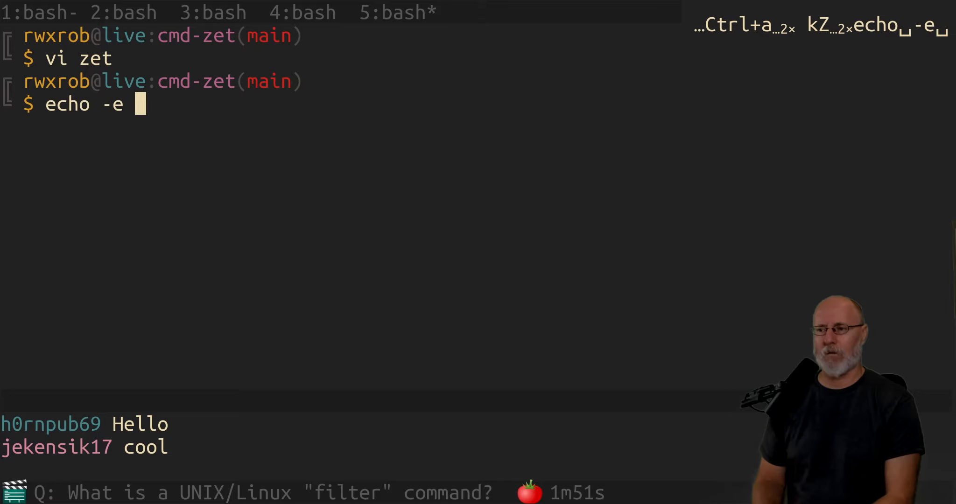
- Pipe echo -e "blah\nblah\nhere" into /tmp/foo so each line returns prefixed with #
{"action": "type", "text": "\"bl"}
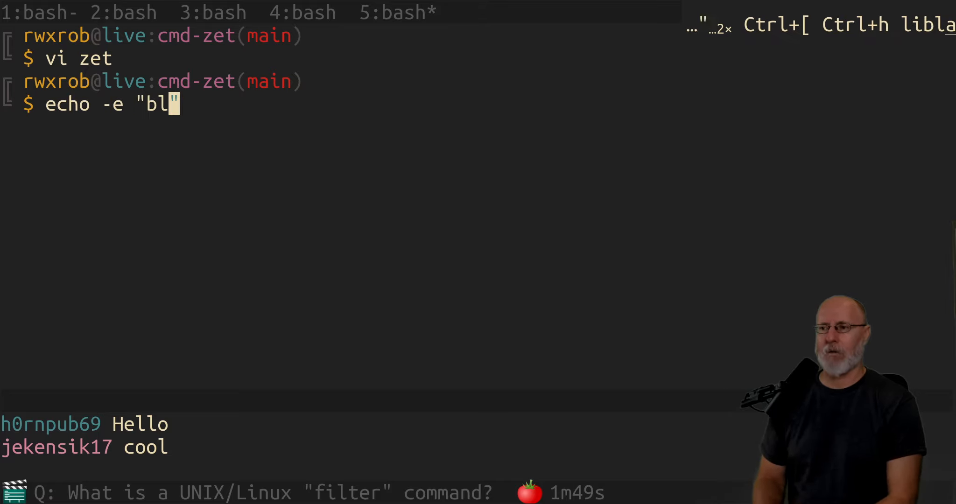
{"action": "type", "text": "ah\\nbla"}
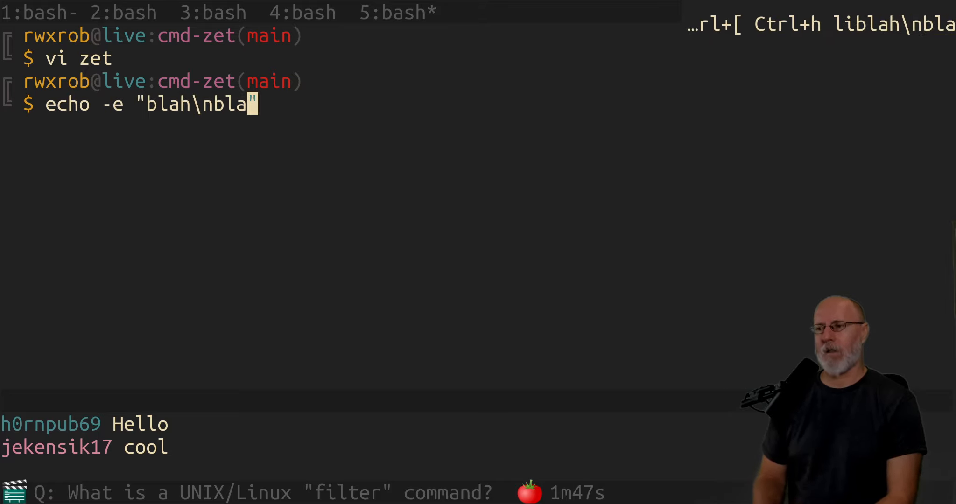
{"action": "type", "text": "h\\n"}
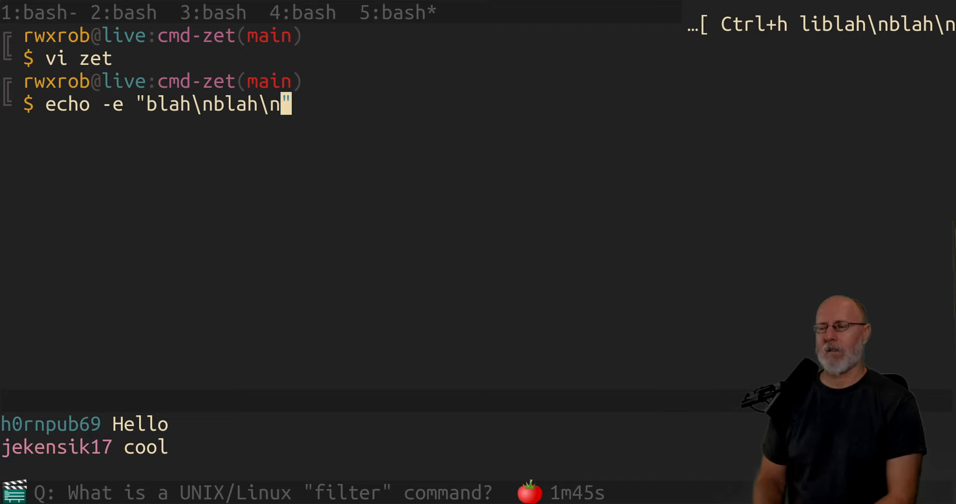
{"action": "type", "text": "here\" |"}
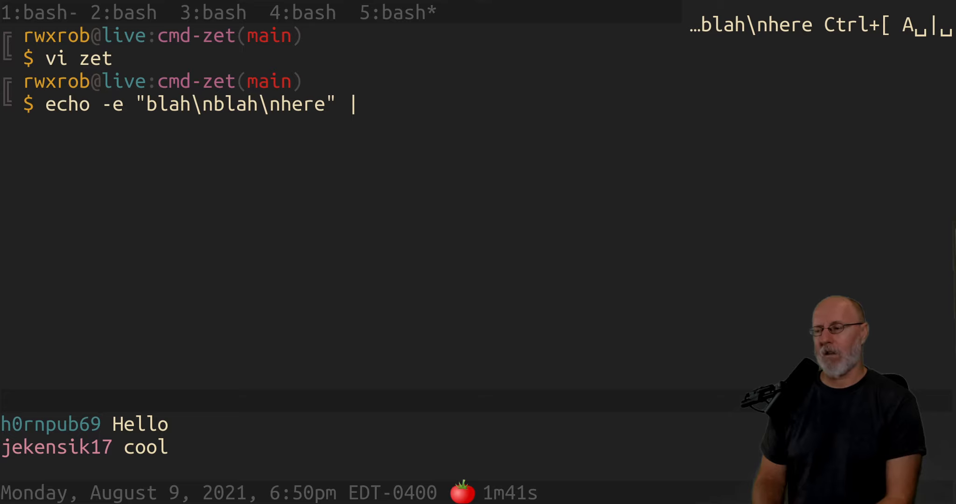
{"action": "type", "text": "/tmp/foo"}
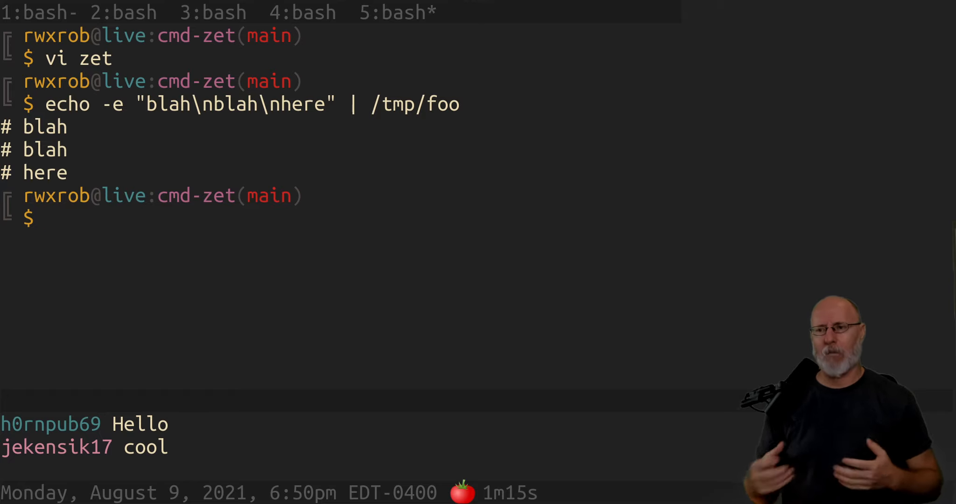
- Interrupt the argument-only /tmp/foo run with Ctrl+C, exit, and begin typing 'zet cast pending'
{"action": "key", "text": "Up"}
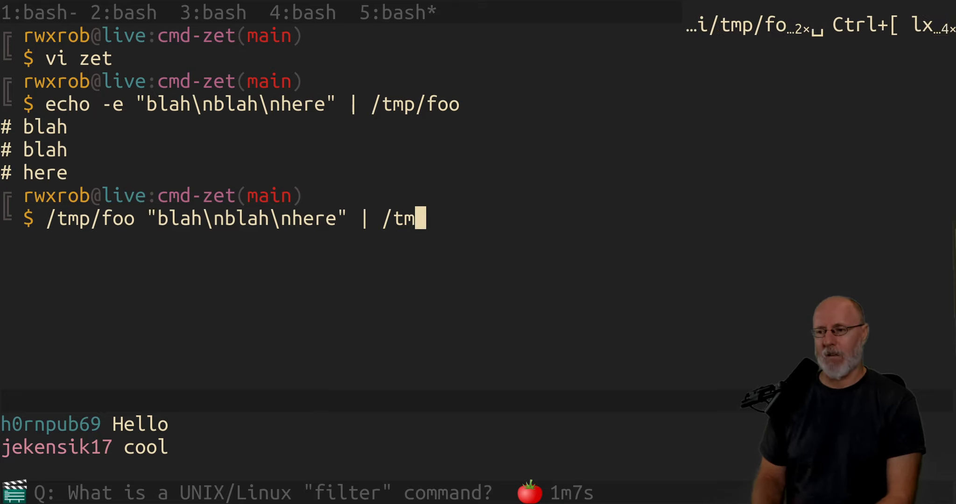
{"action": "key", "text": "ctrl+c"}
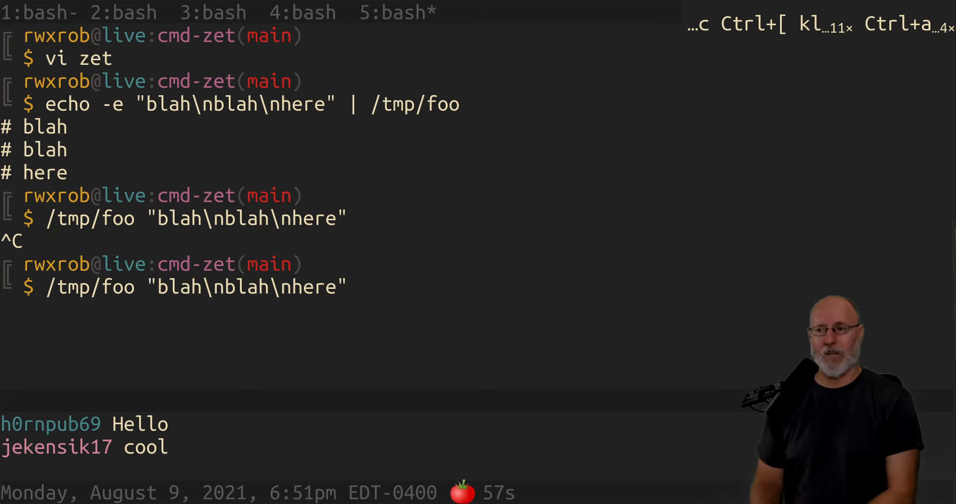
{"action": "type", "text": "exit"}
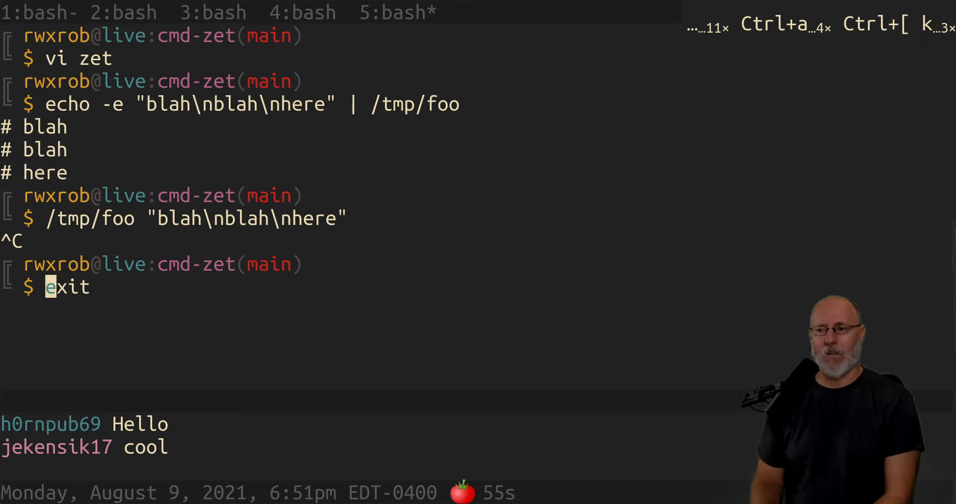
{"action": "type", "text": "zet cast pending"}
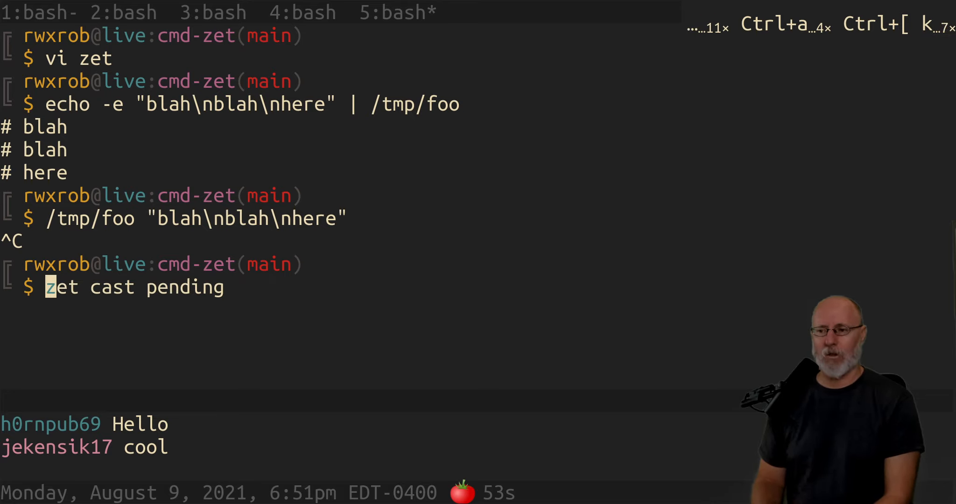